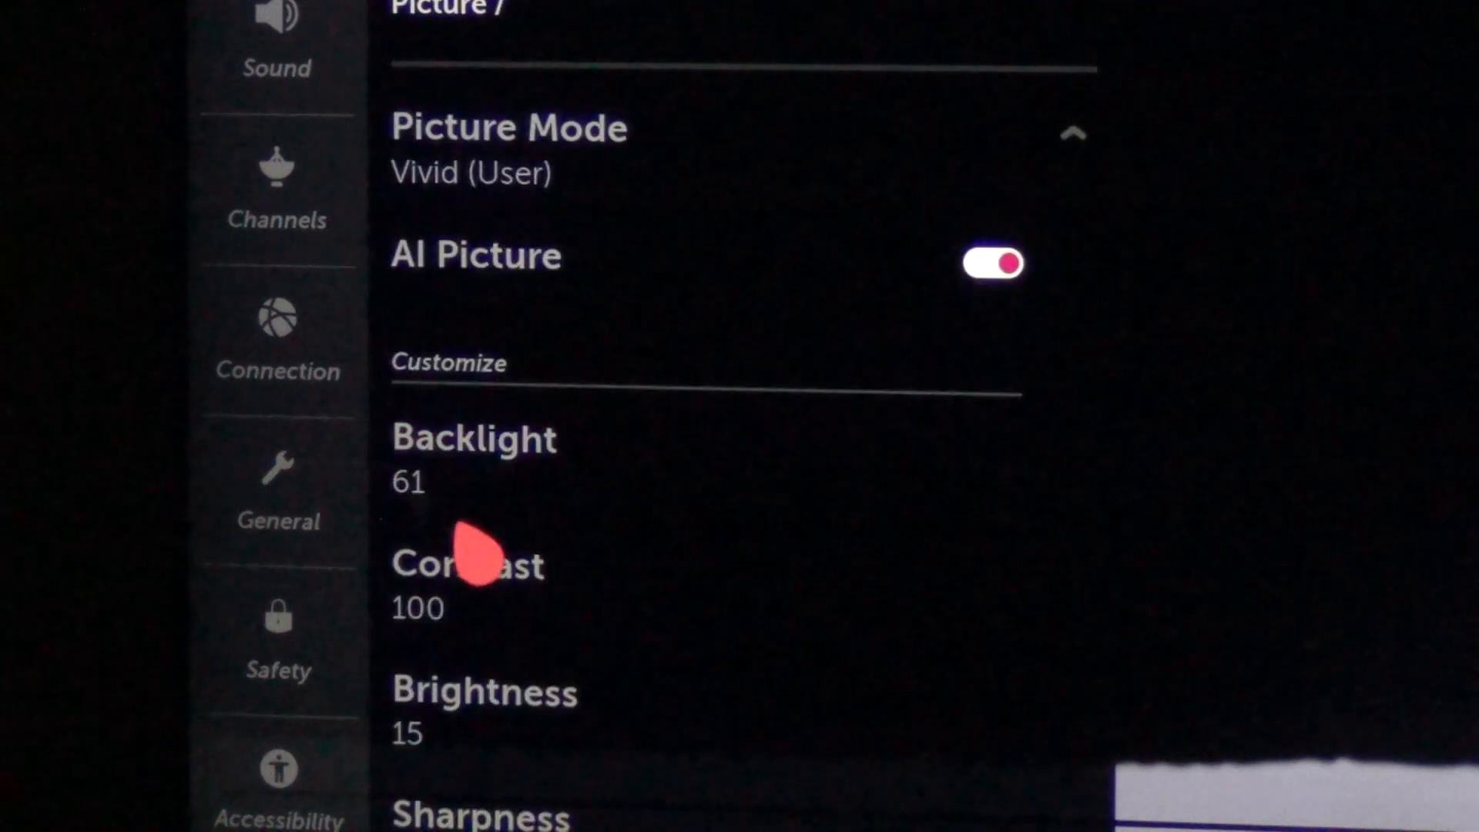
mouse_move(524, 679)
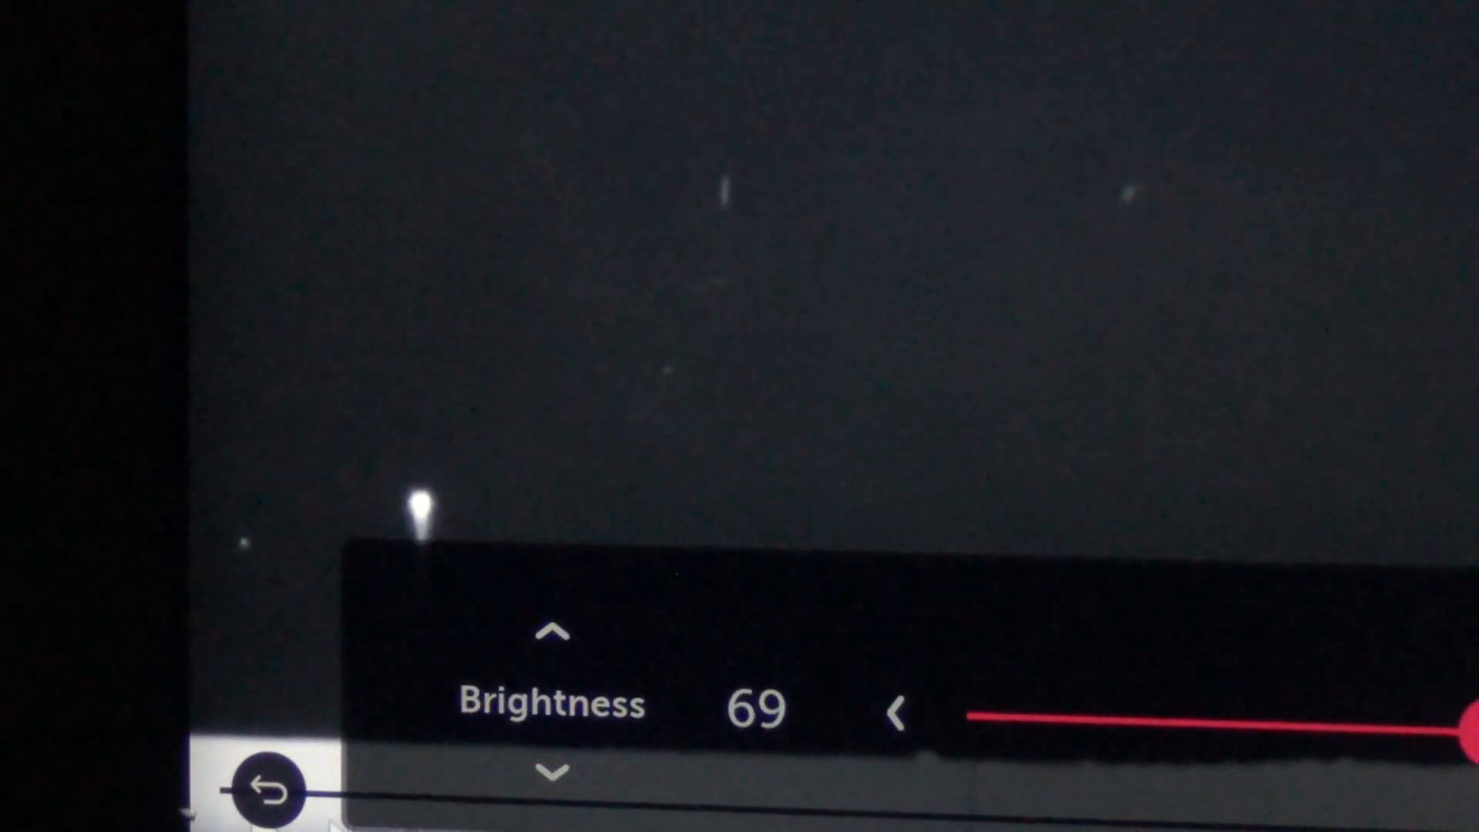
Step: Lower picture Brightness to 58 and move to the Sharpness slider (currently 30)
left_click(894, 708)
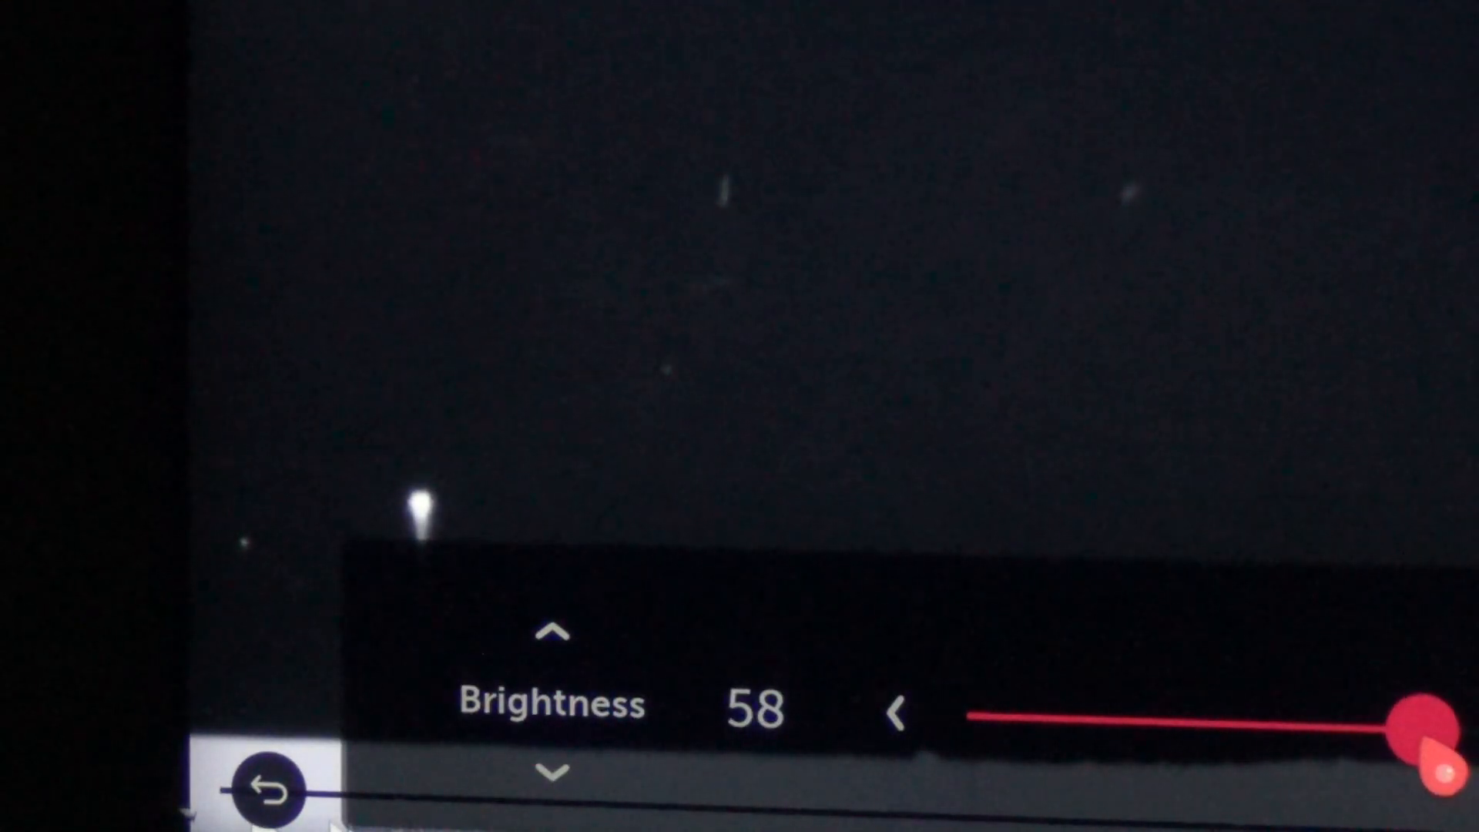
left_click(553, 770)
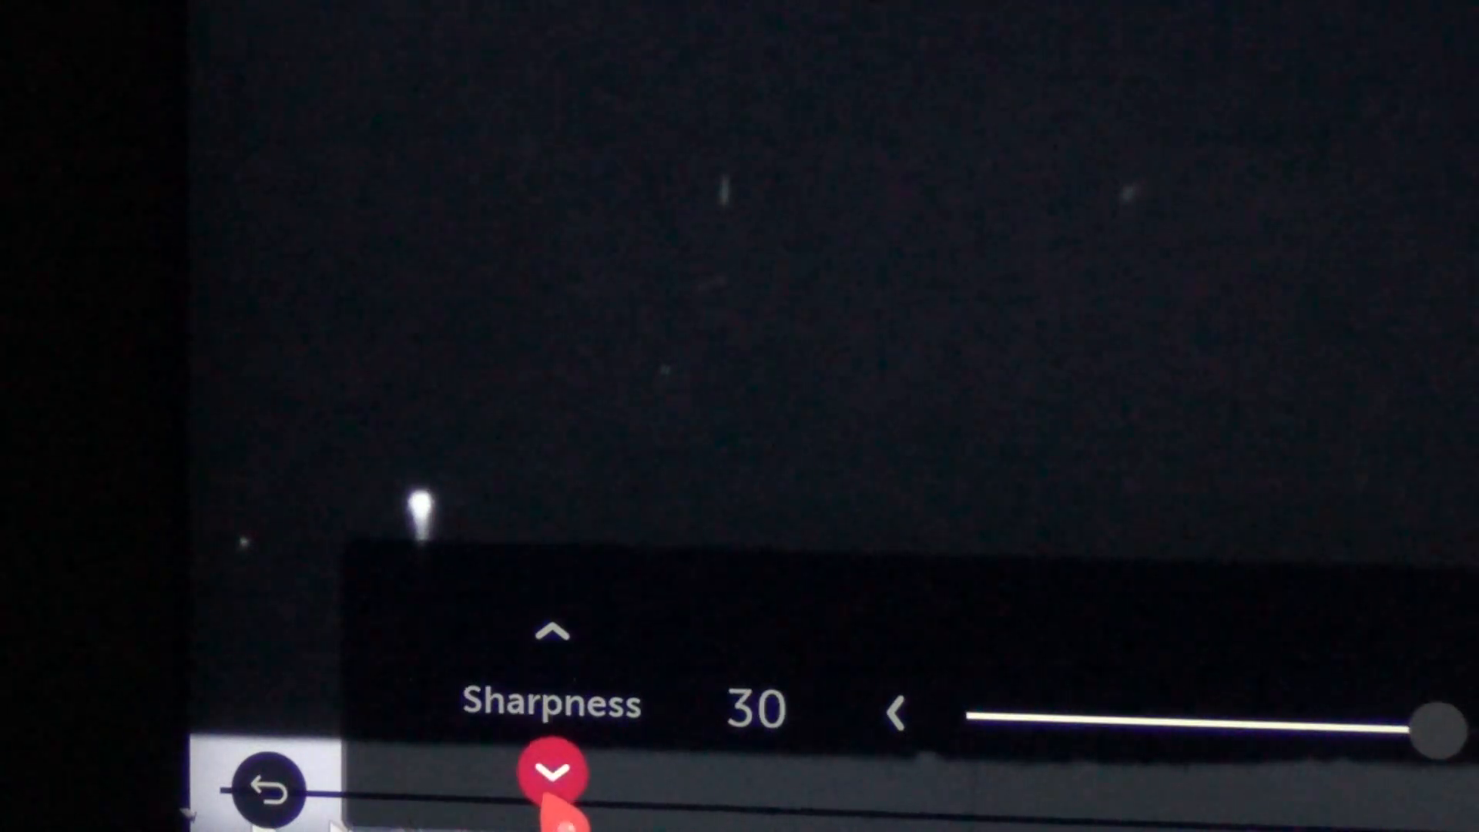